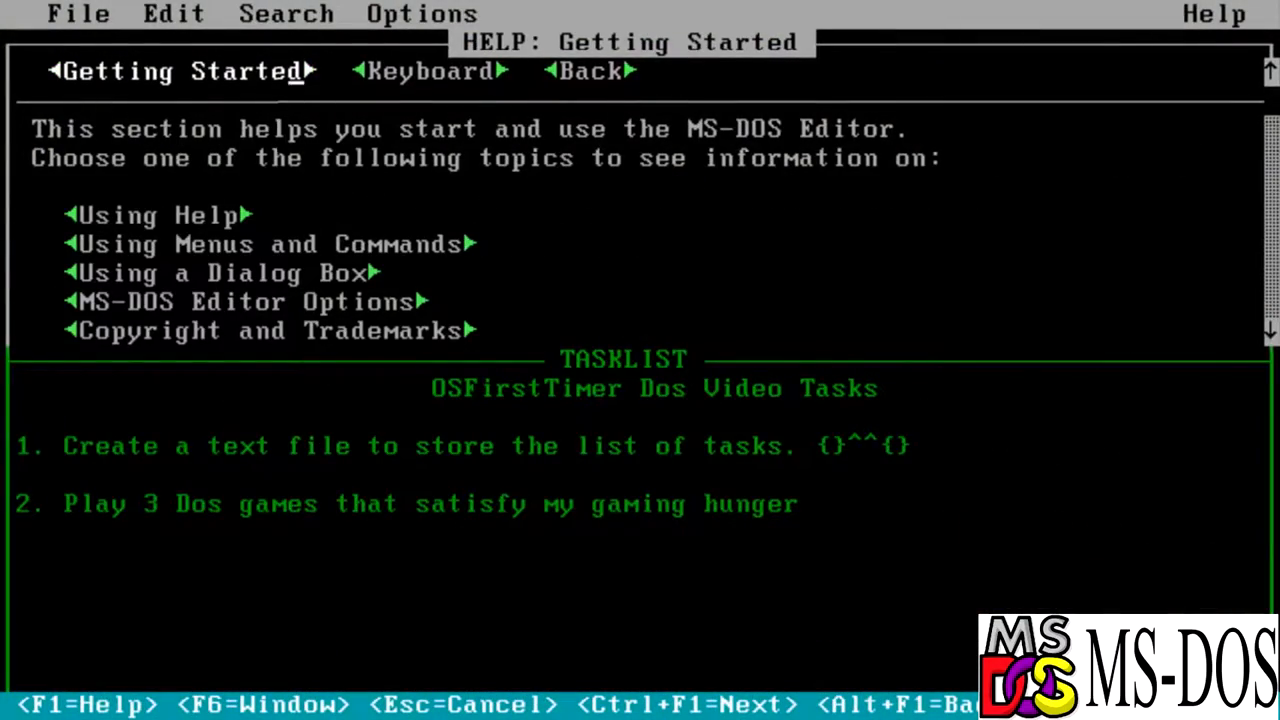
Show the long file listing in MS-DOS Executive and launch Calendar with a 'job' appointment.
key("Escape")
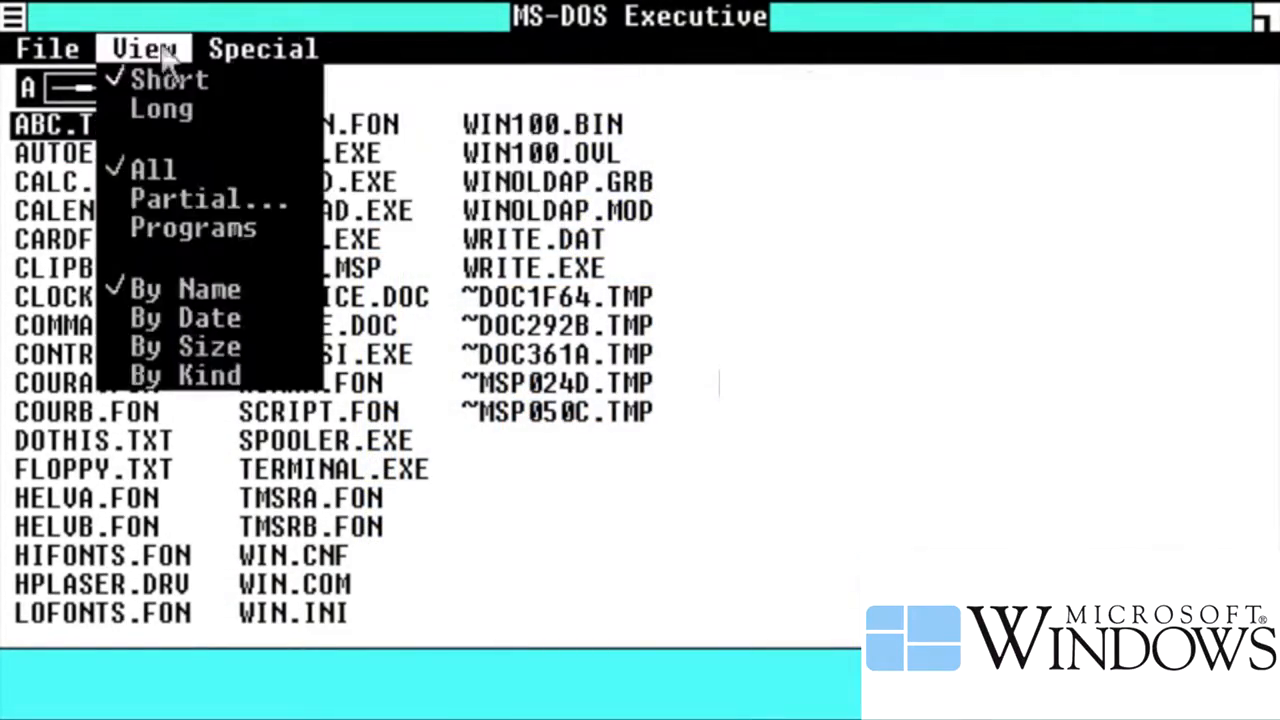
left_click(160, 108)
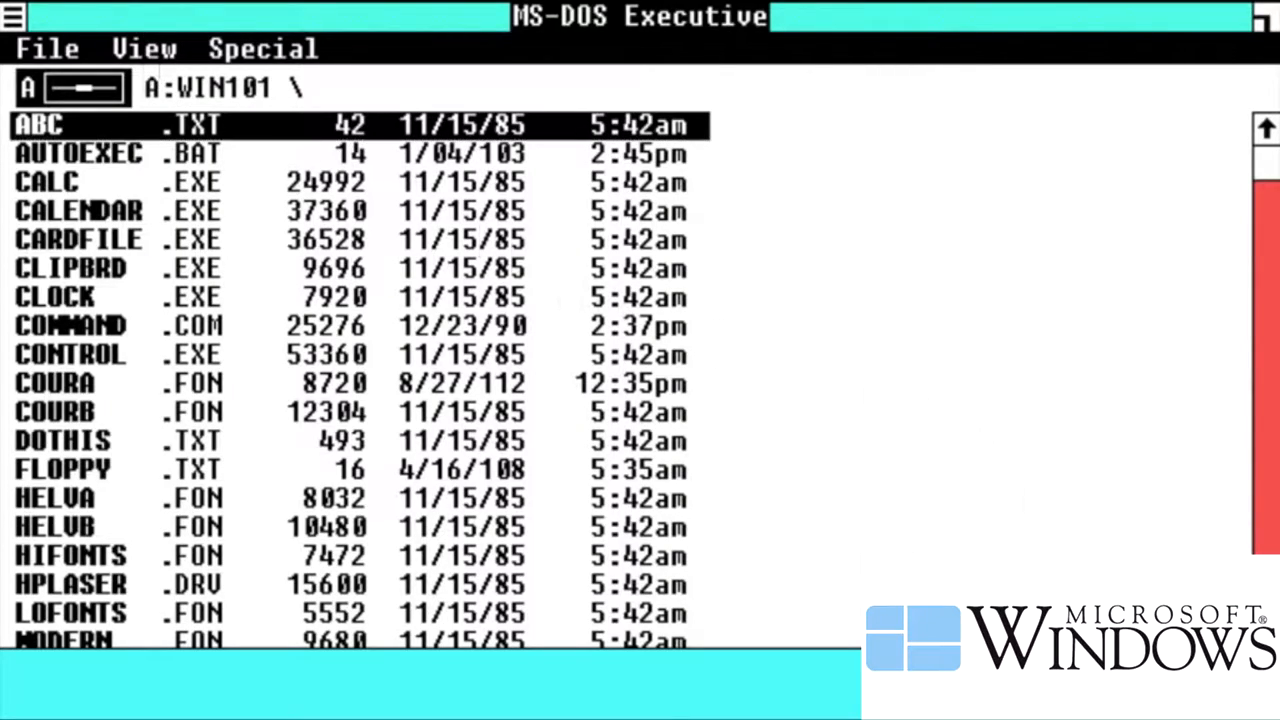
double_click(78, 210)
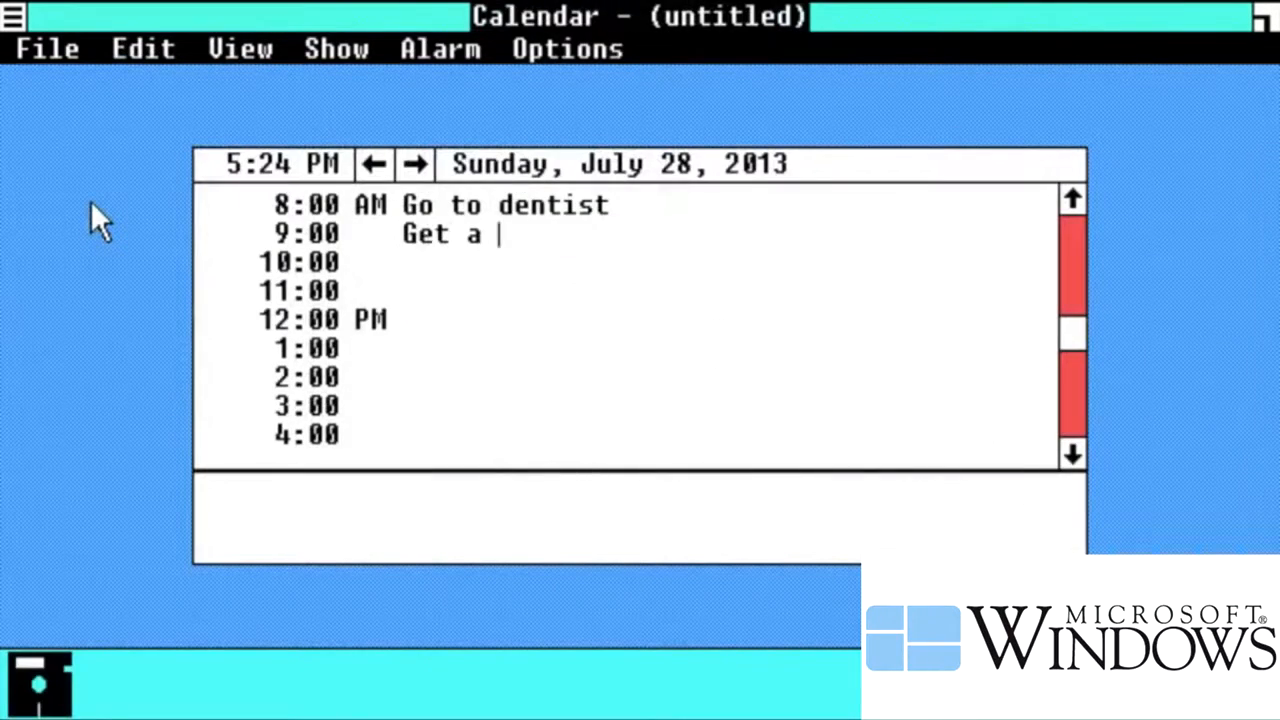
type("job")
left_click(698, 348)
type("Lunch")
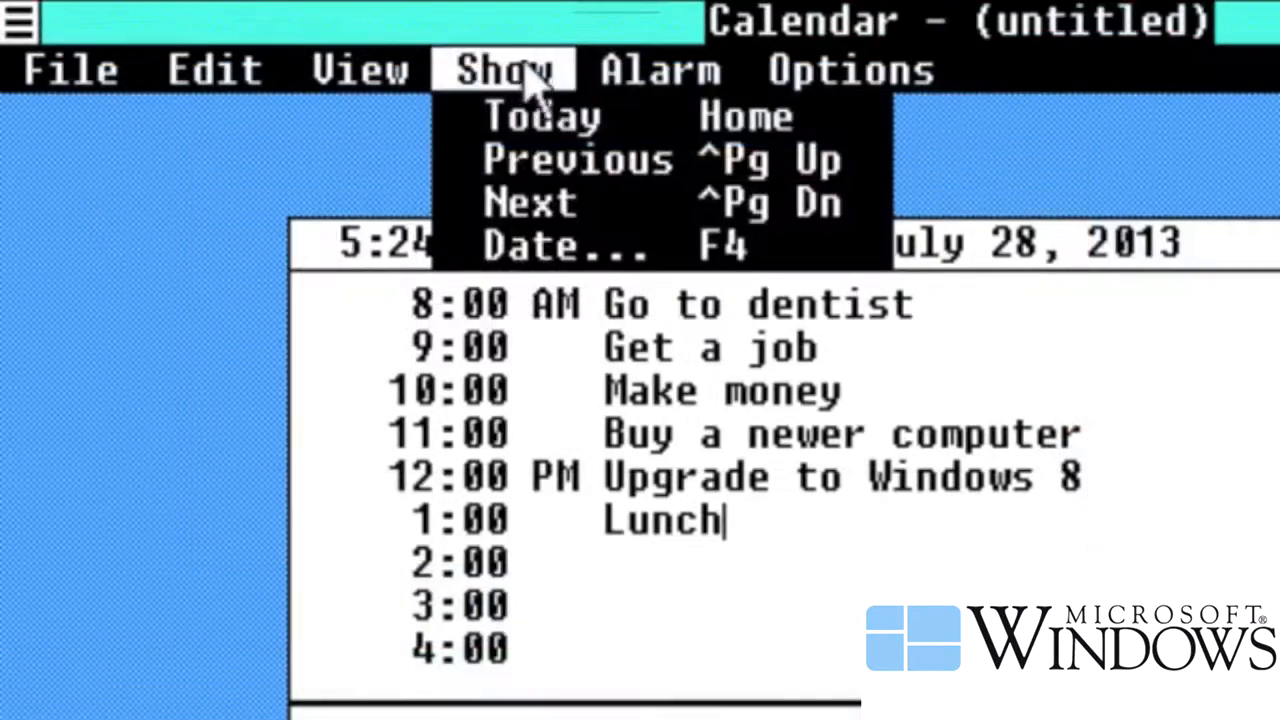
left_click(660, 70)
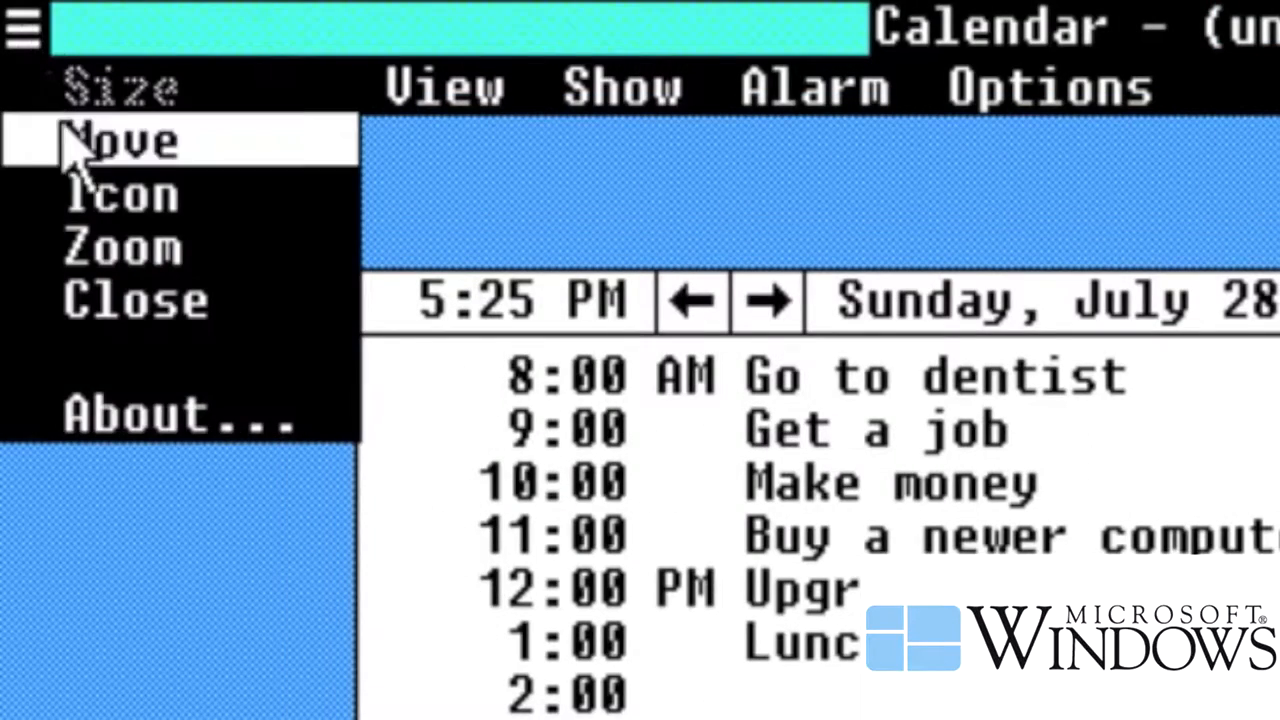
left_click(122, 248)
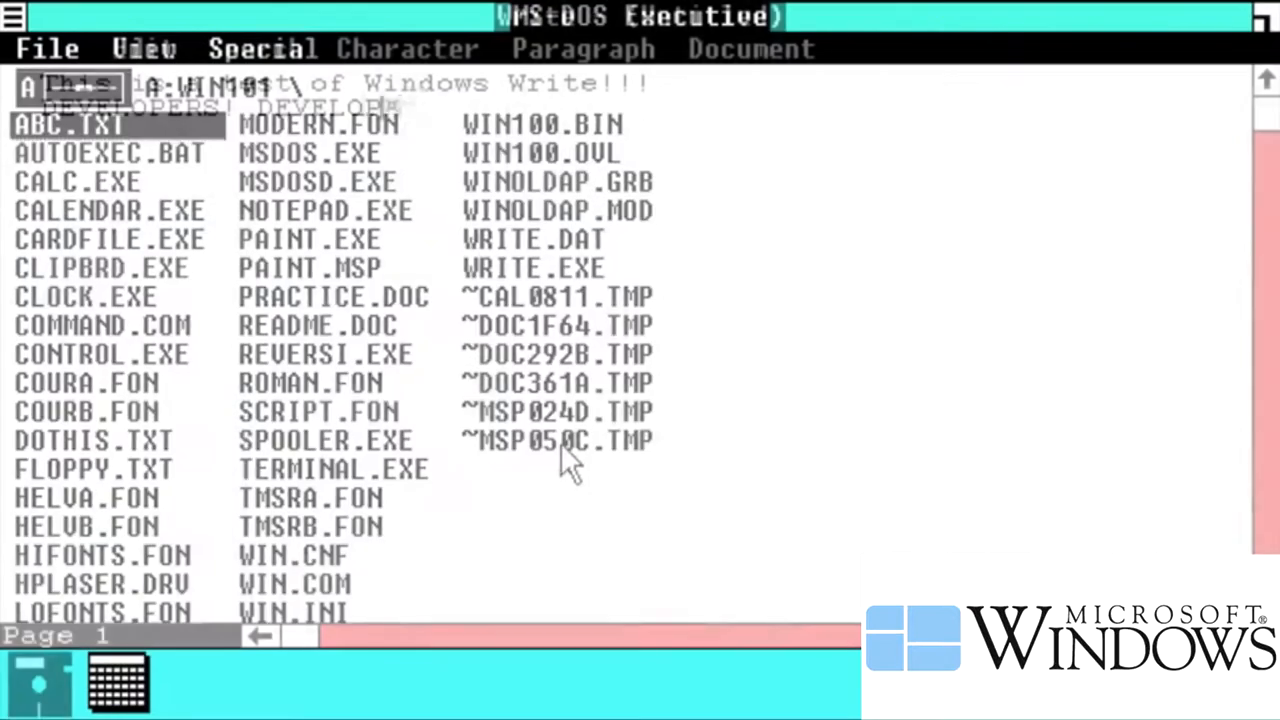
Work through Write's file commands, pick a Control Panel screen element to recolour, and sketch in Paint.
left_click(46, 48)
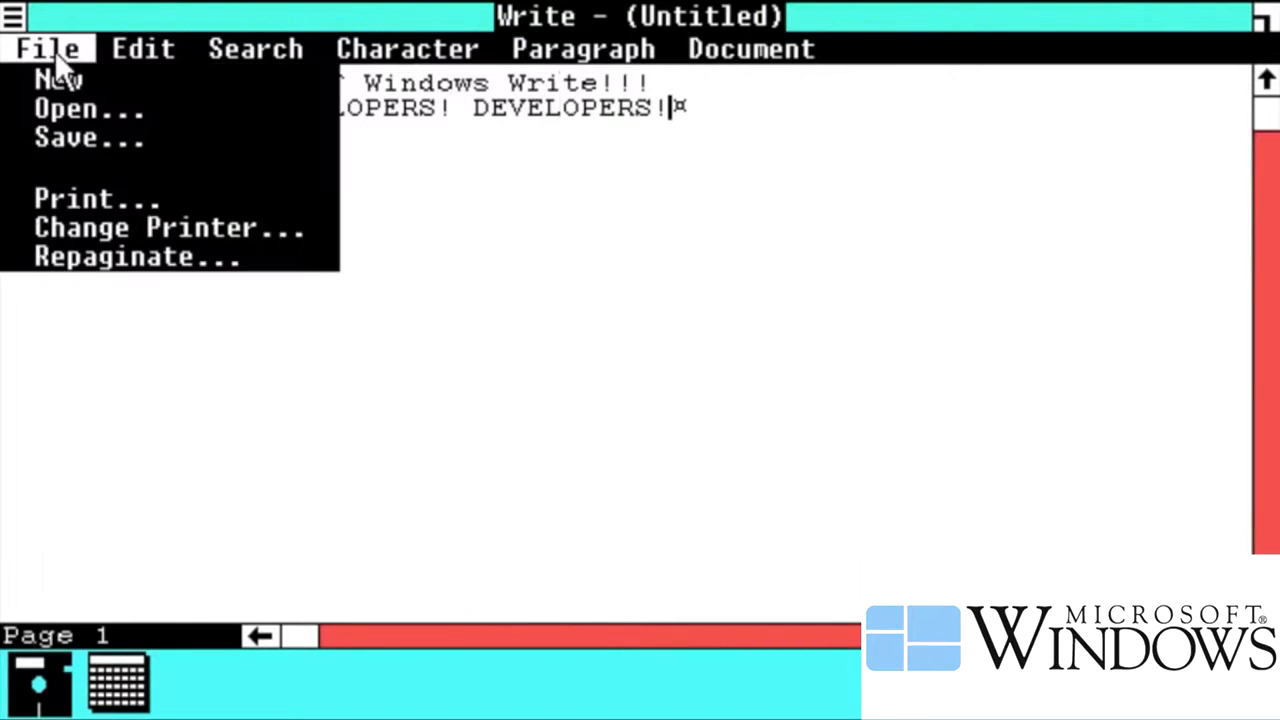
left_click(96, 198)
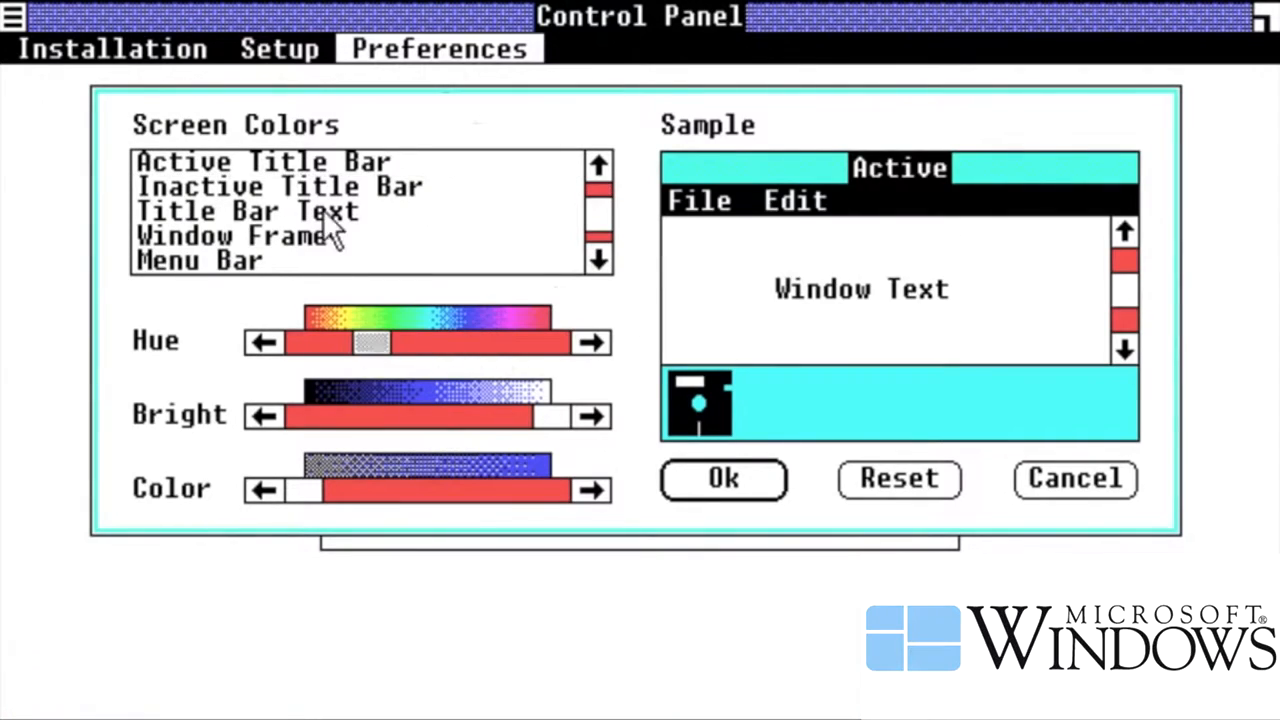
left_click(240, 236)
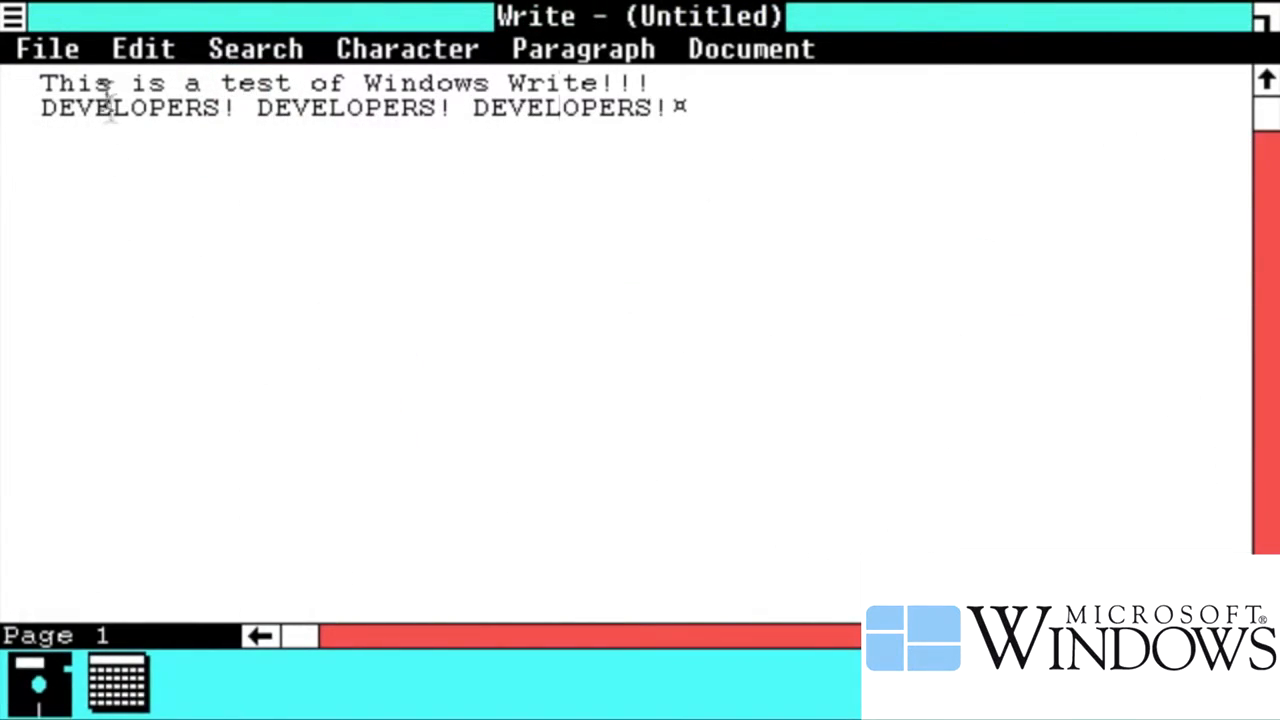
left_click(46, 48)
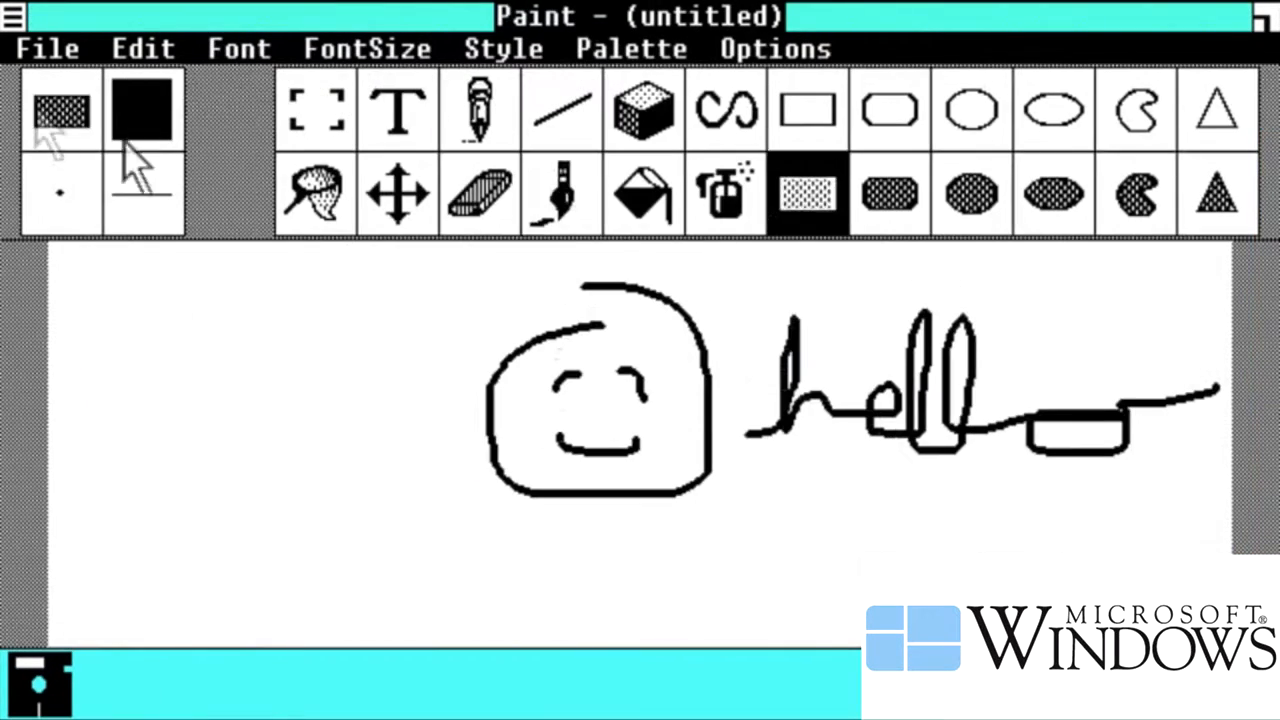
left_click(560, 190)
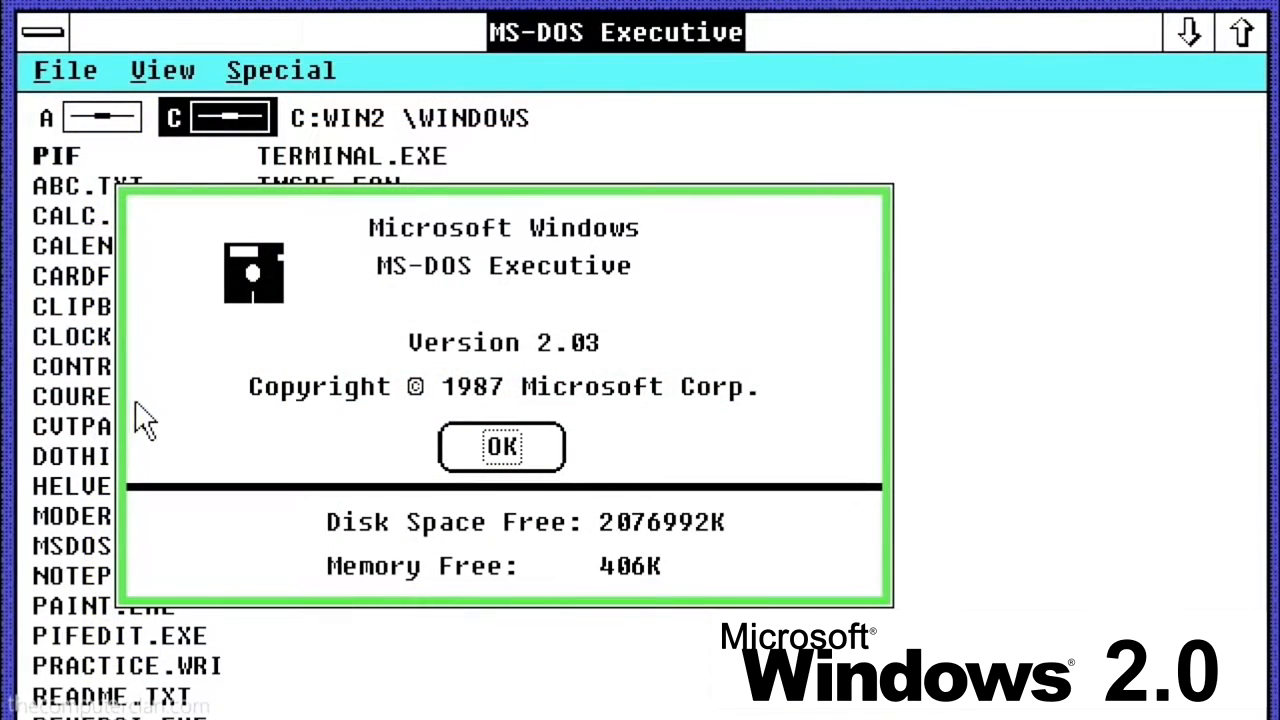
Dismiss the Windows 2.0 About box and launch Calendar and Clock, typing 'Get a new'.
left_click(500, 446)
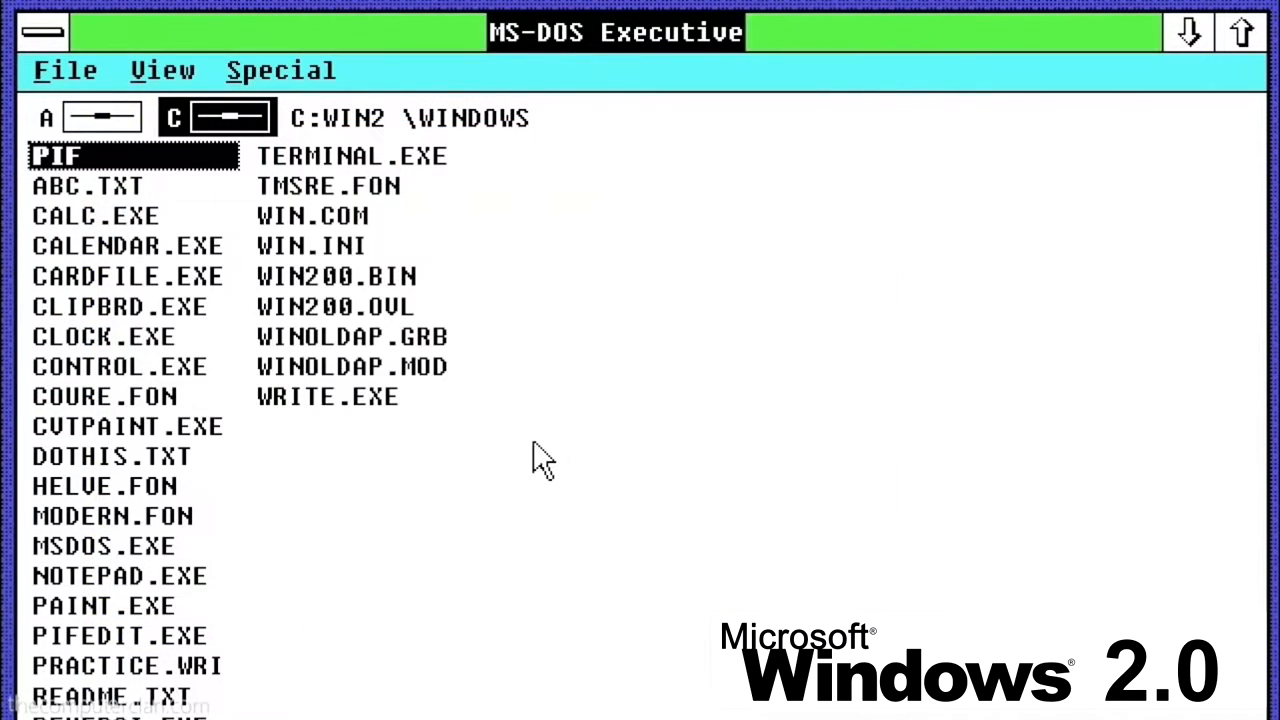
left_click(42, 32)
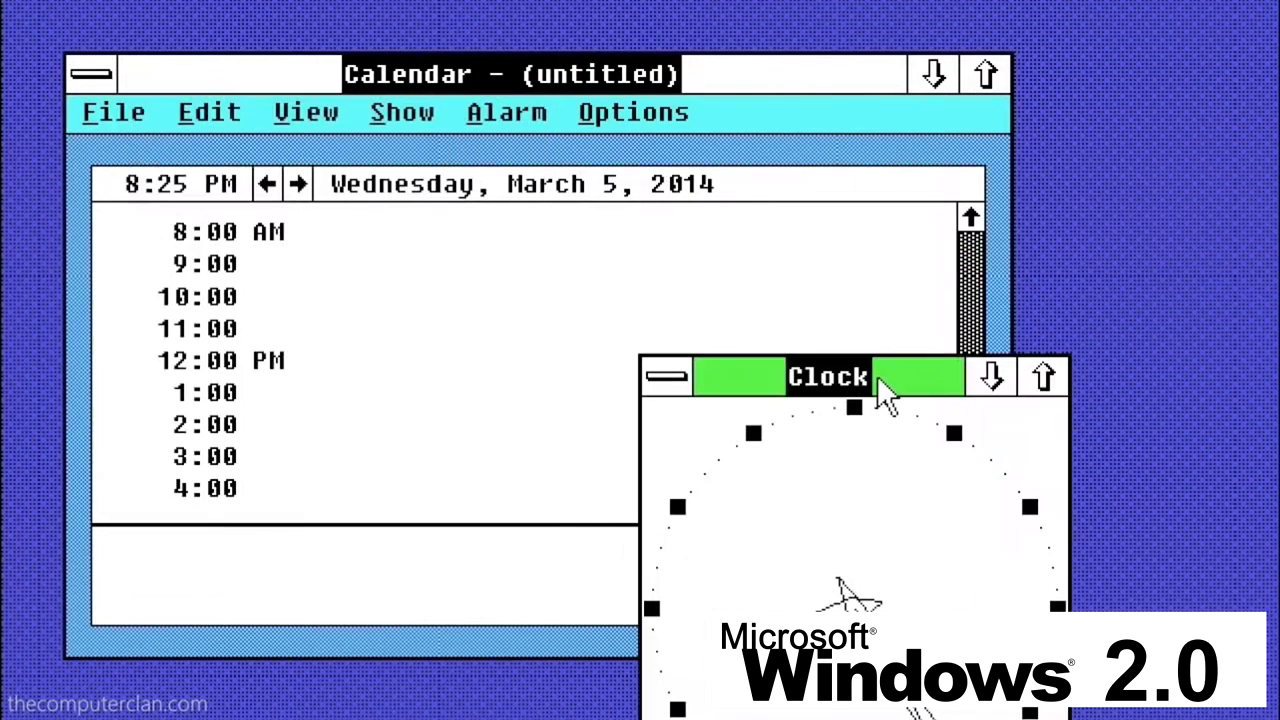
type("Get a new")
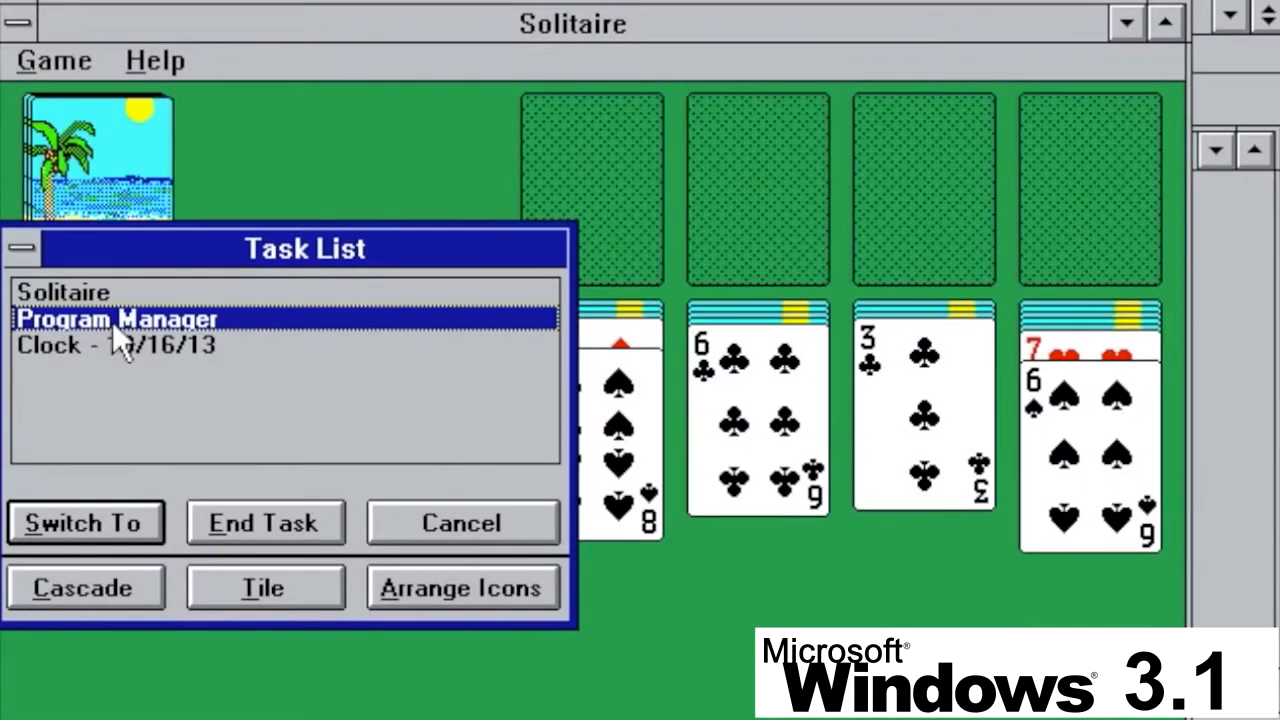
Tile the open windows, start Minesweeper, then cascade the windows from Task List.
left_click(264, 588)
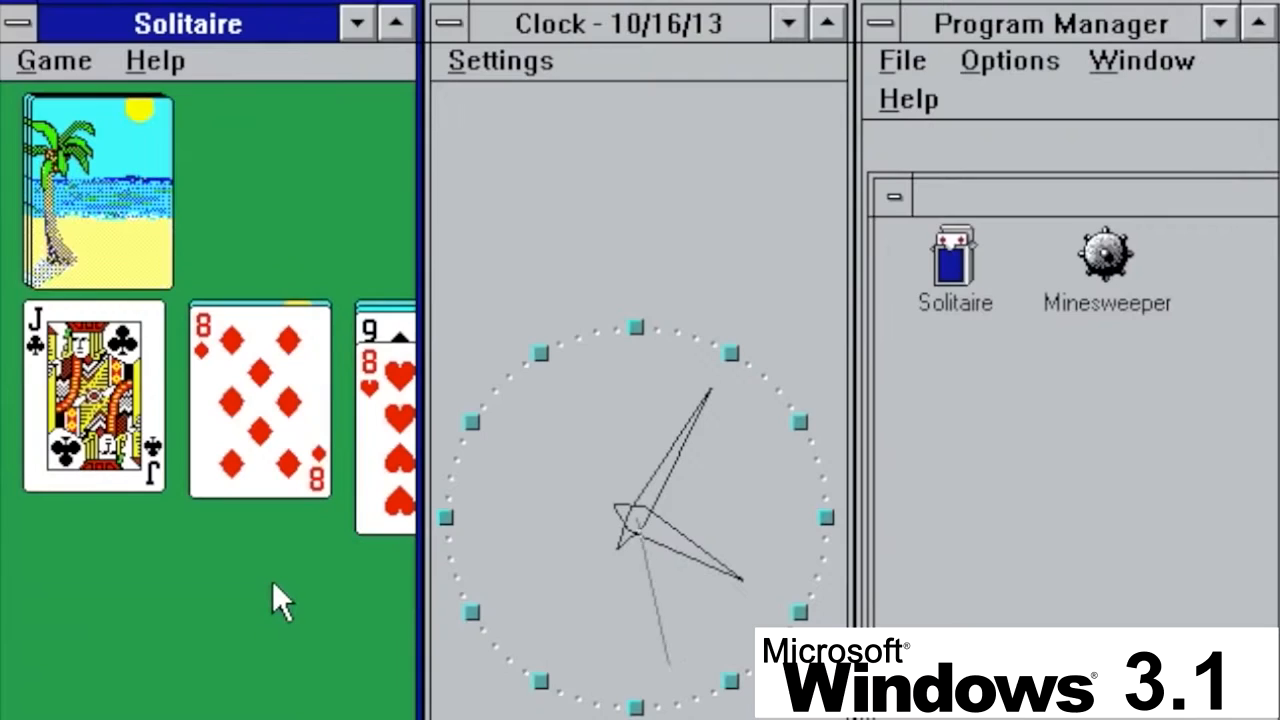
double_click(1104, 256)
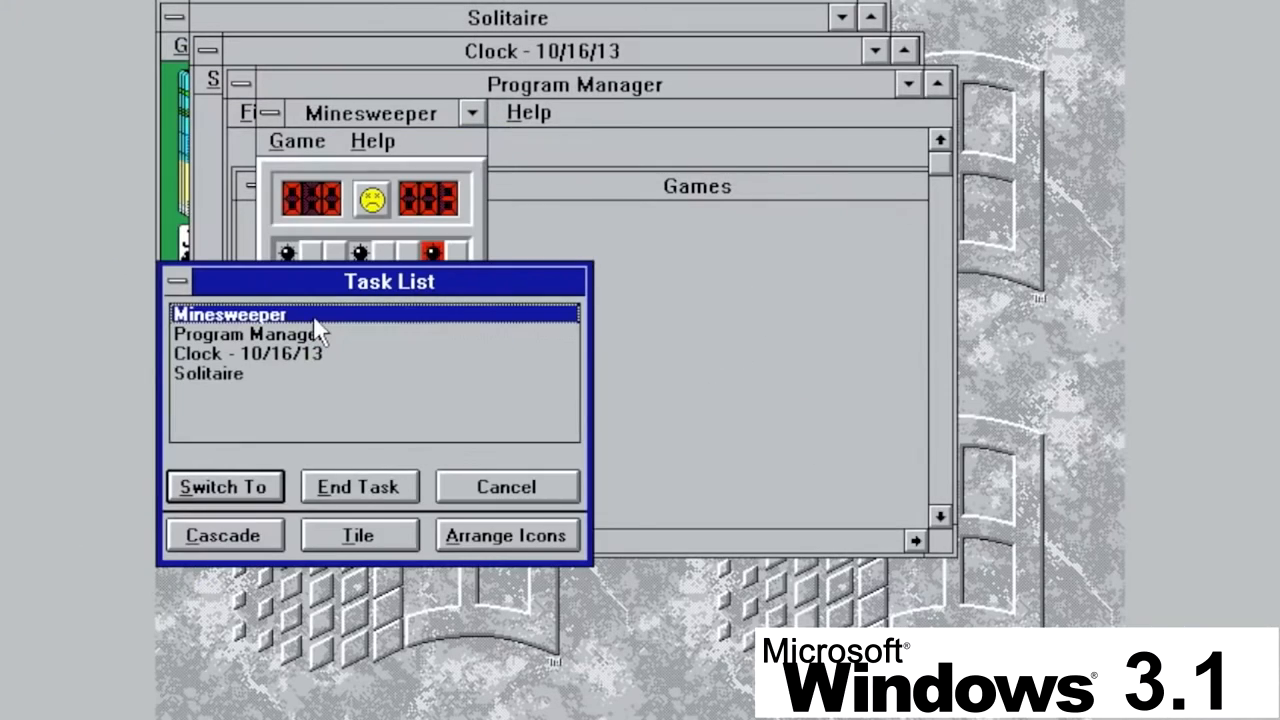
left_click(358, 534)
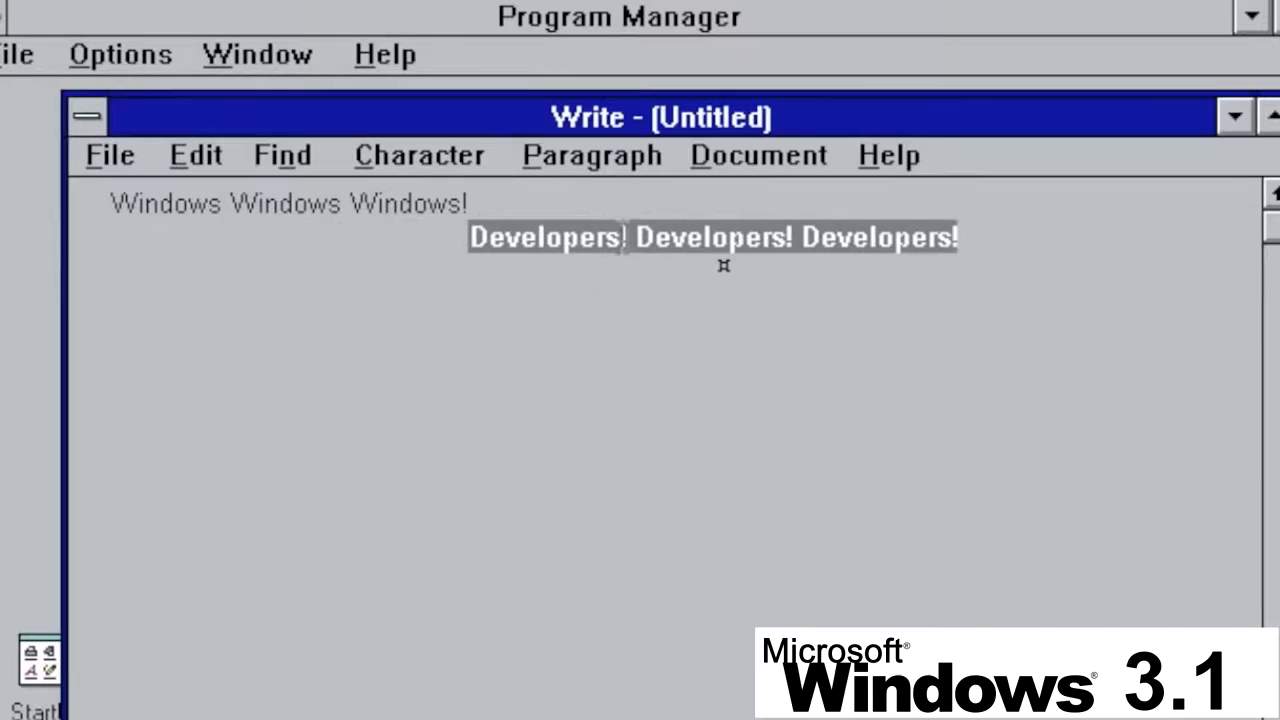
left_click(108, 156)
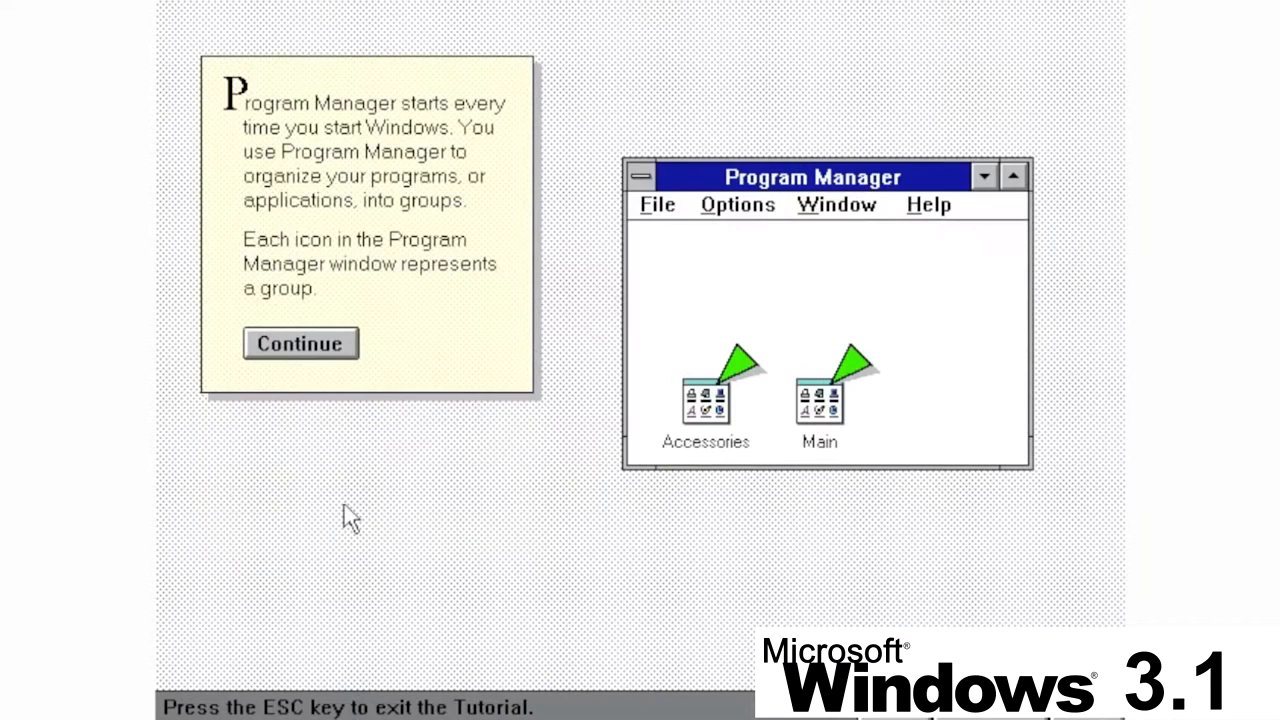
Continue the Program Manager tutorial and browse its Help on arranging windows.
left_click(300, 344)
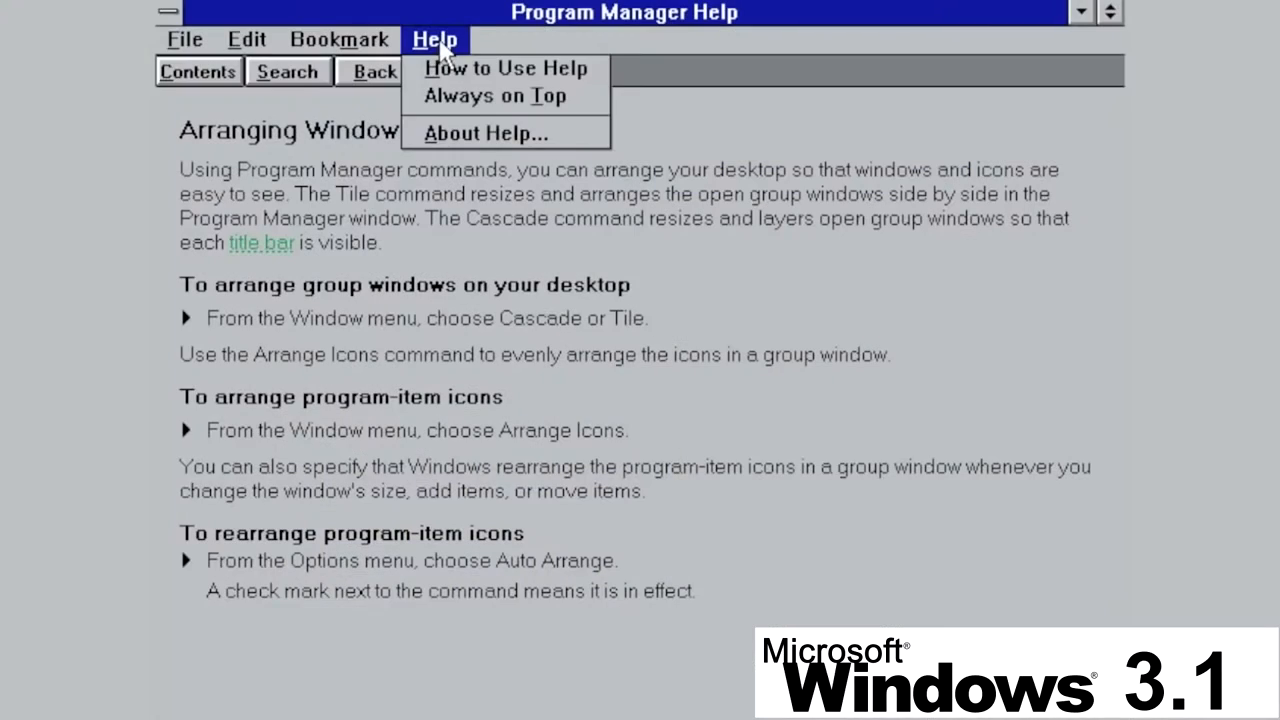
left_click(504, 68)
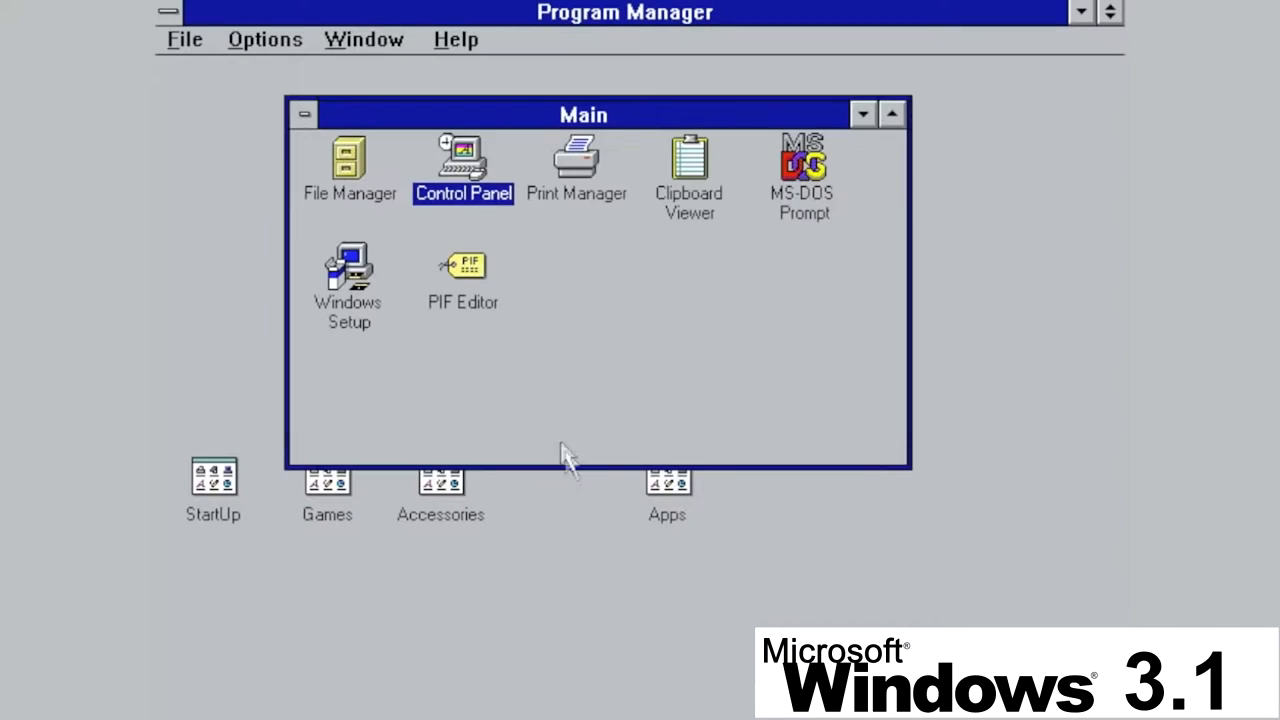
Tile the running windows, close Minesweeper, and bring Write's Paragraph choices forward.
double_click(348, 160)
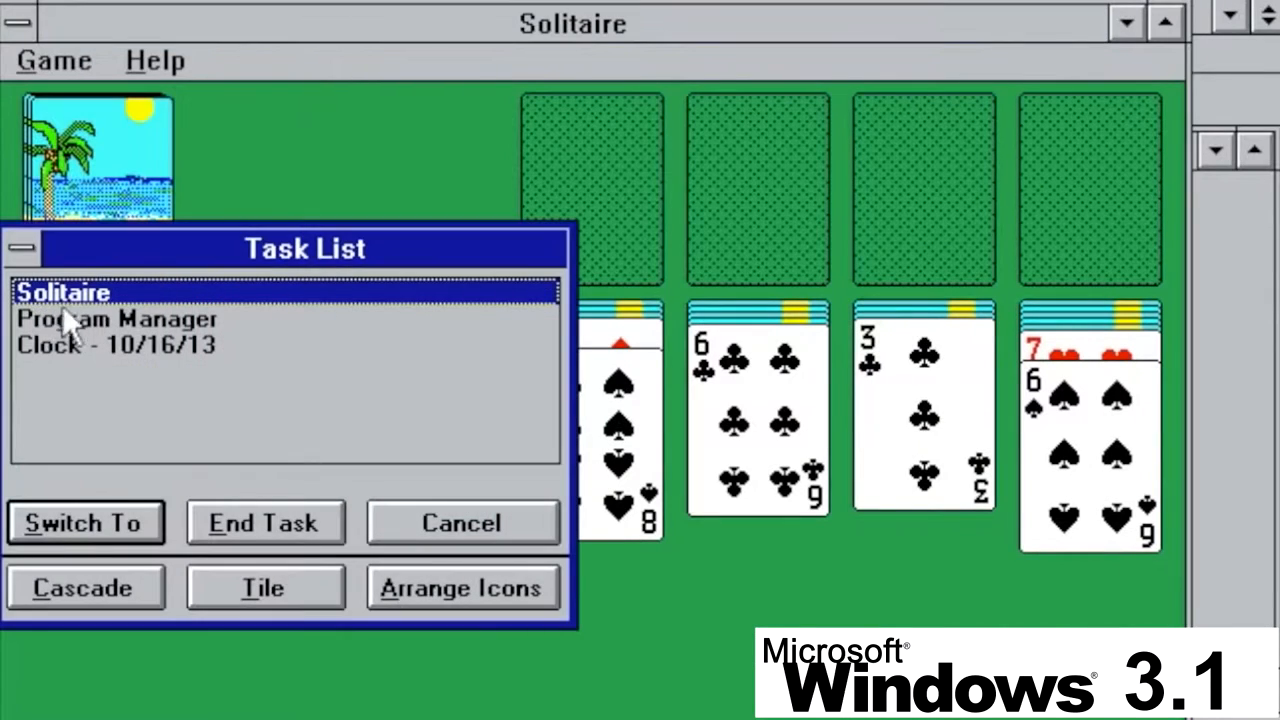
left_click(264, 588)
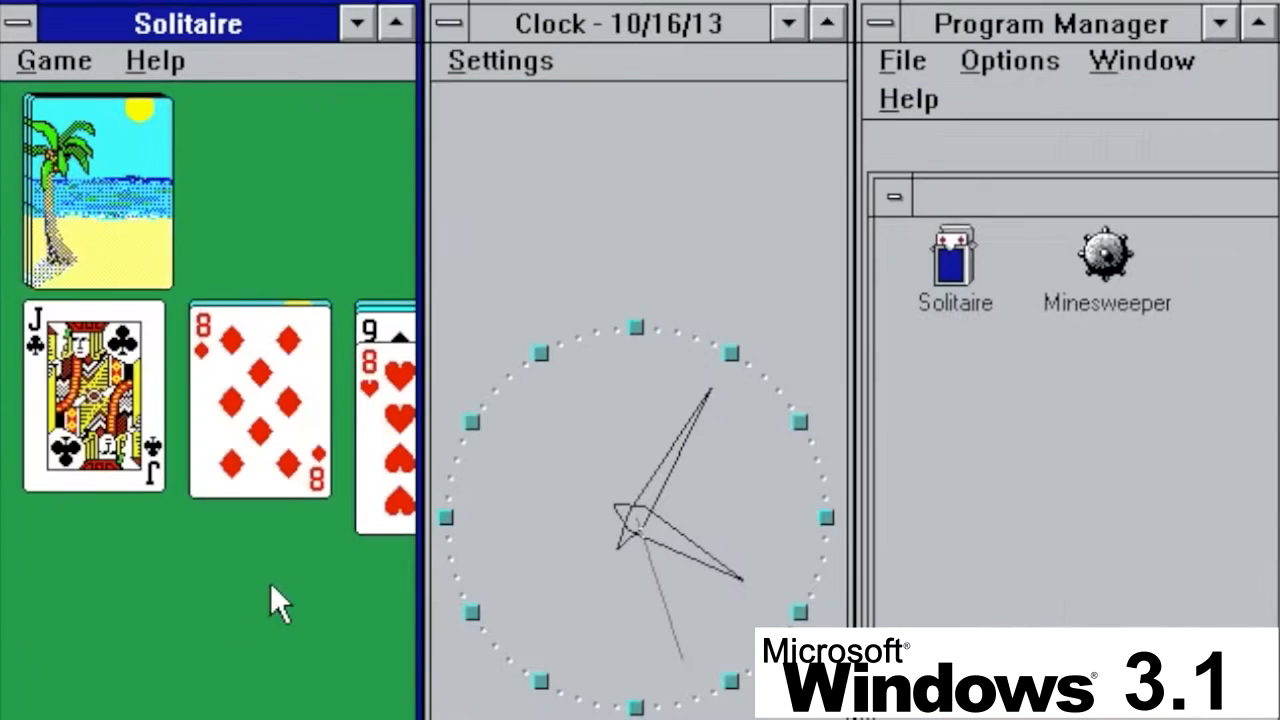
left_click(954, 256)
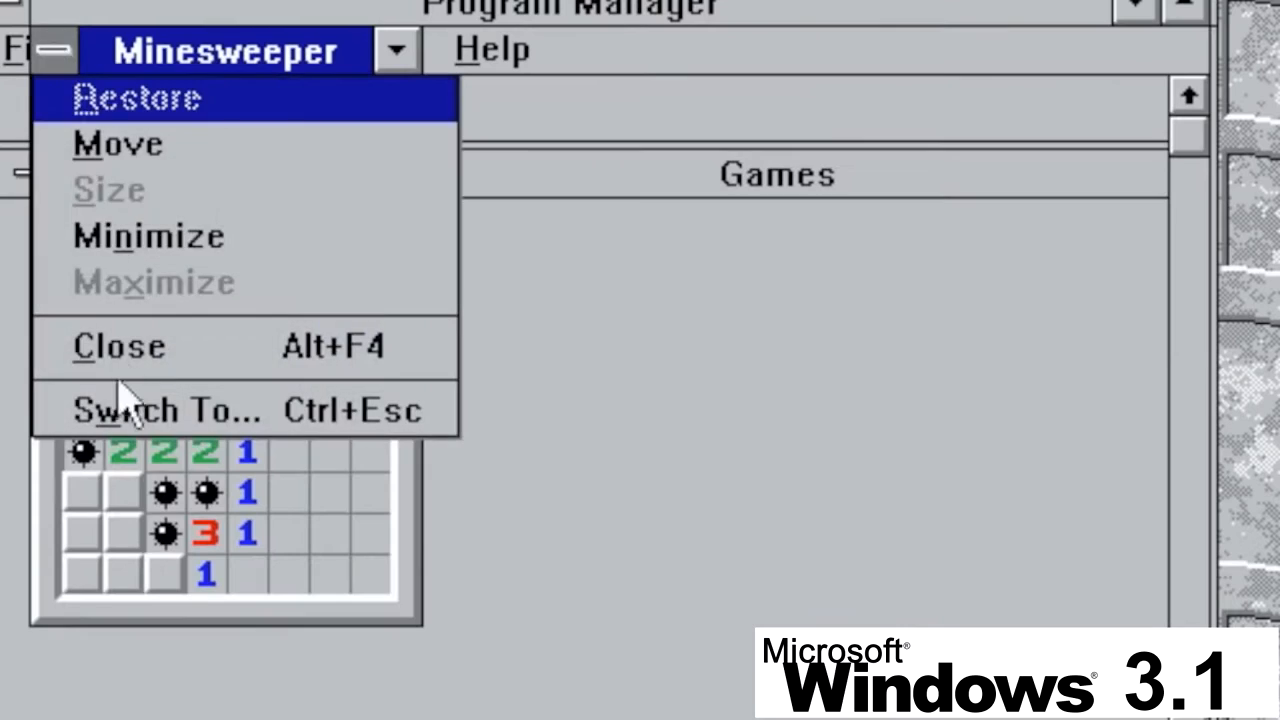
left_click(136, 98)
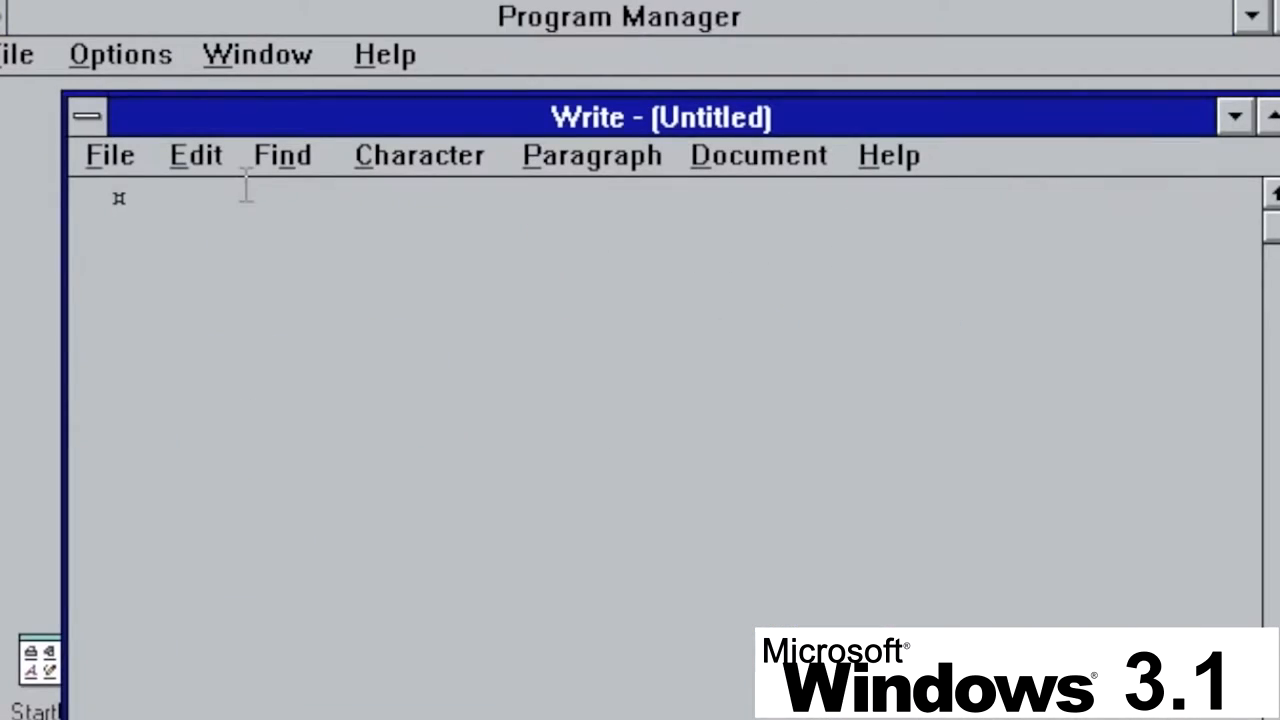
left_click(592, 156)
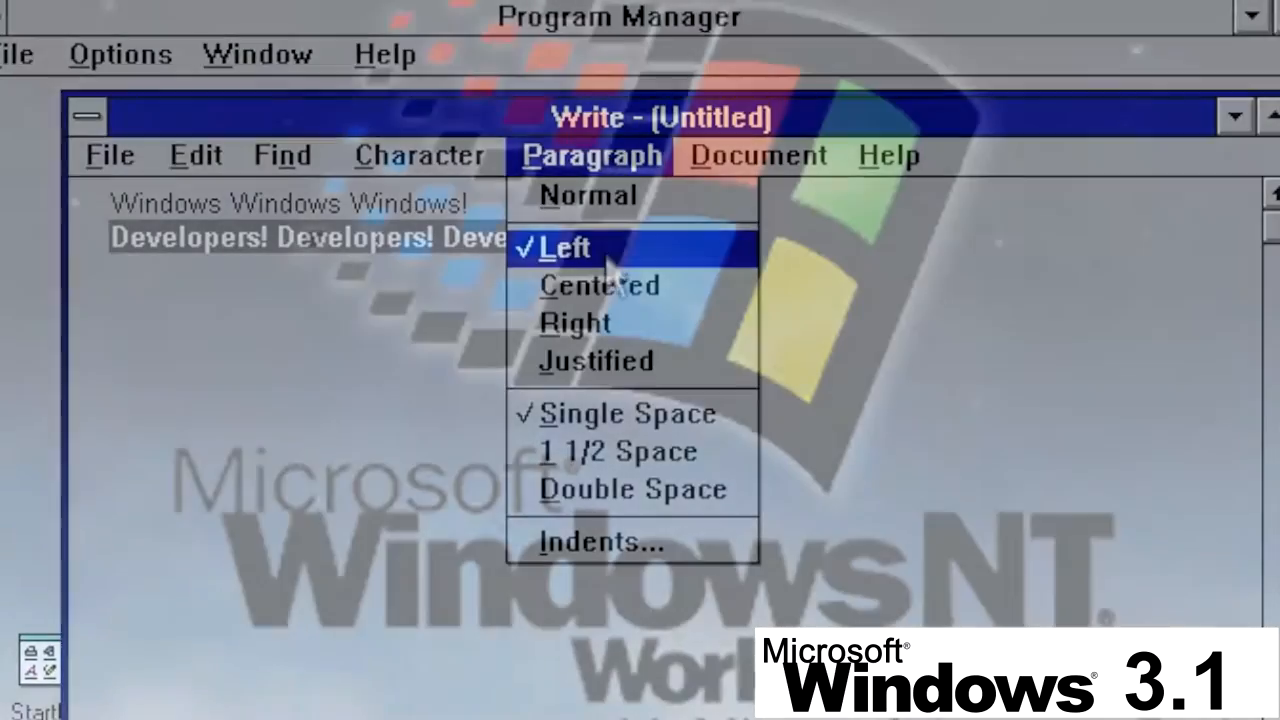